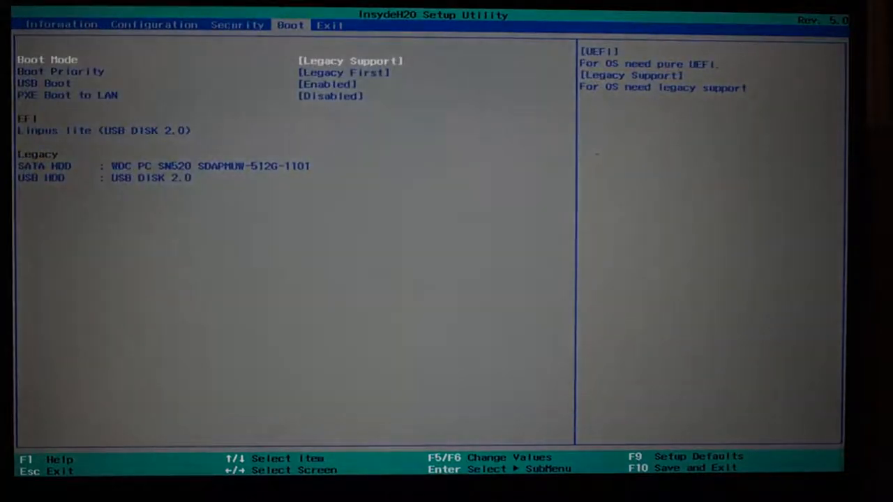
- Select the USB HDD entry in the Legacy boot list, then save and exit to boot from USB
key(Enter)
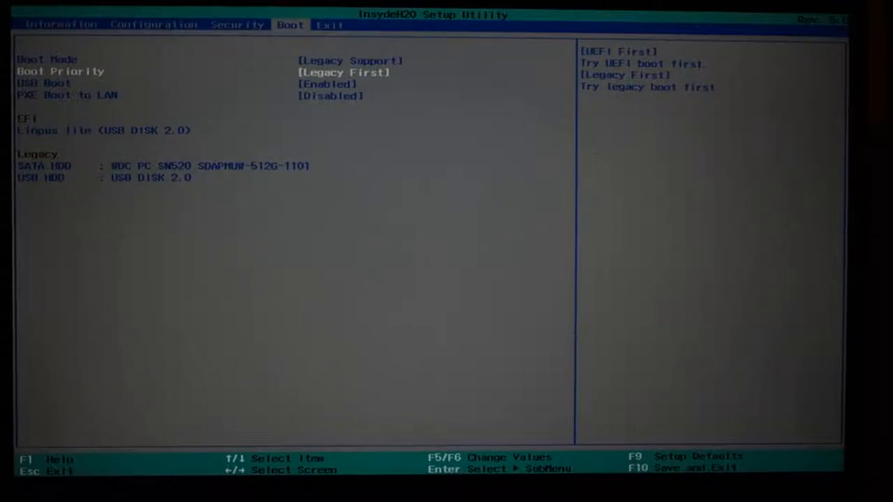
key(Down)
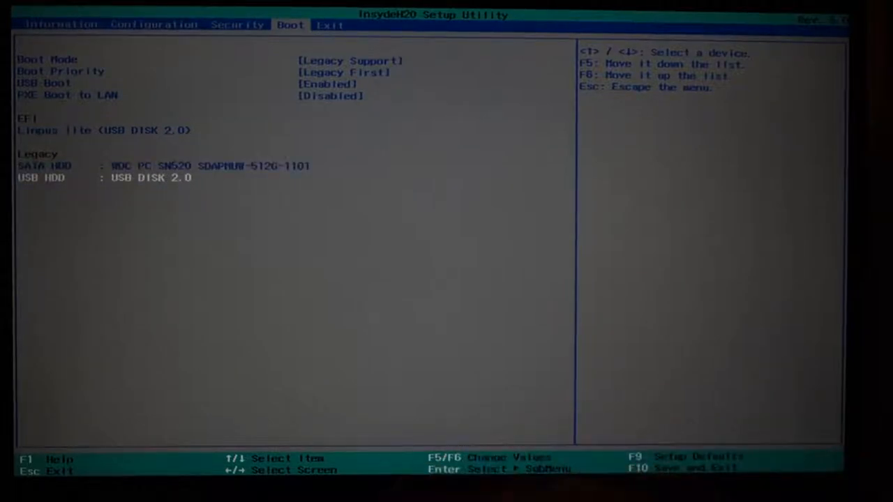
key(F6)
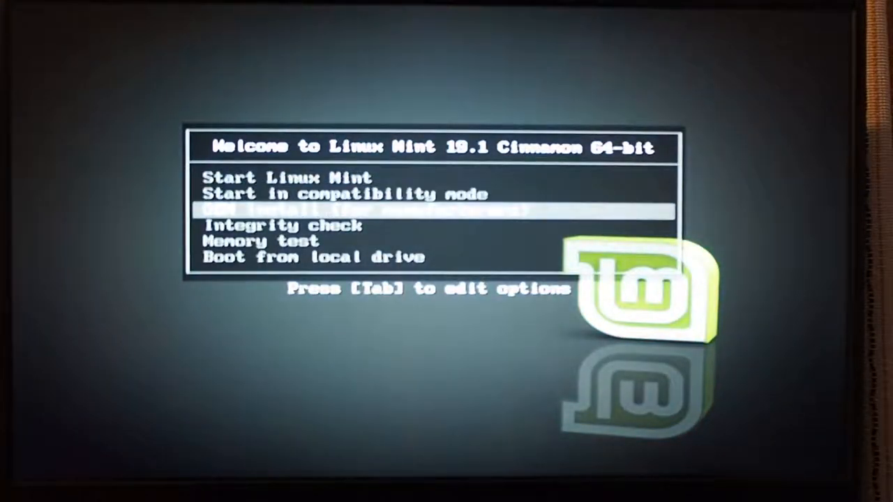
- Launch 'Start in compatibility mode' from the Linux Mint 19.1 live boot menu
key(Down)
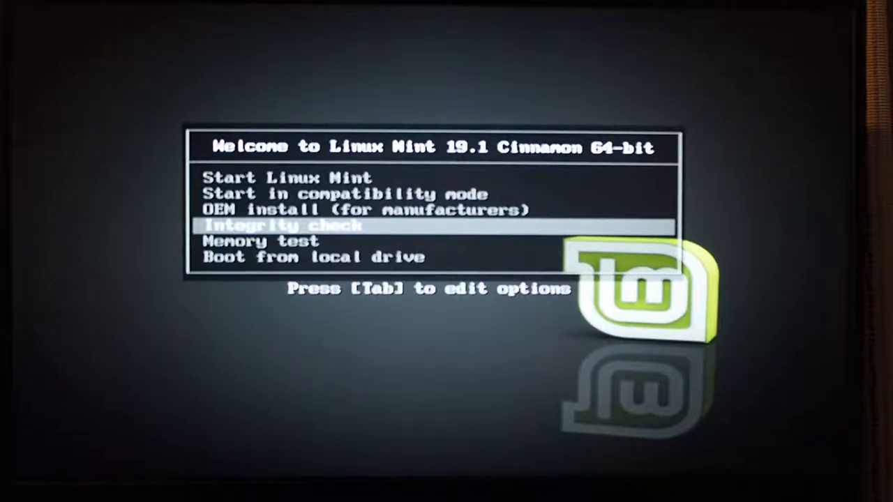
key(up)
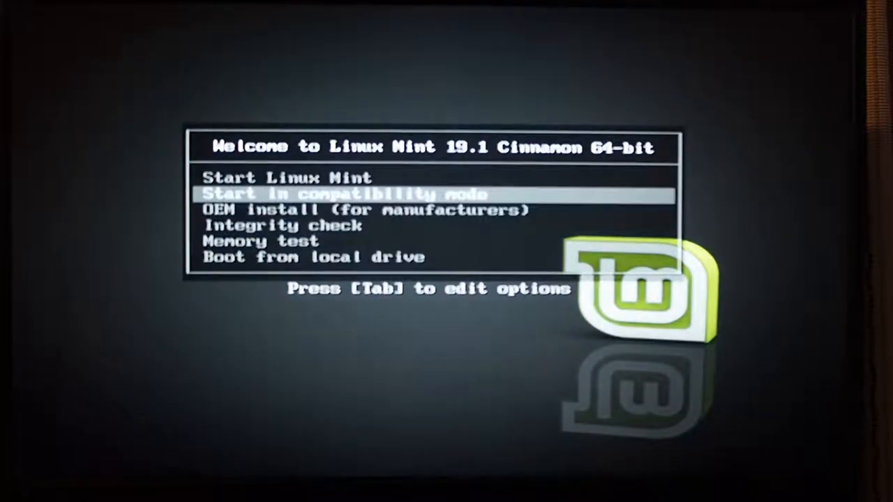
key(Return)
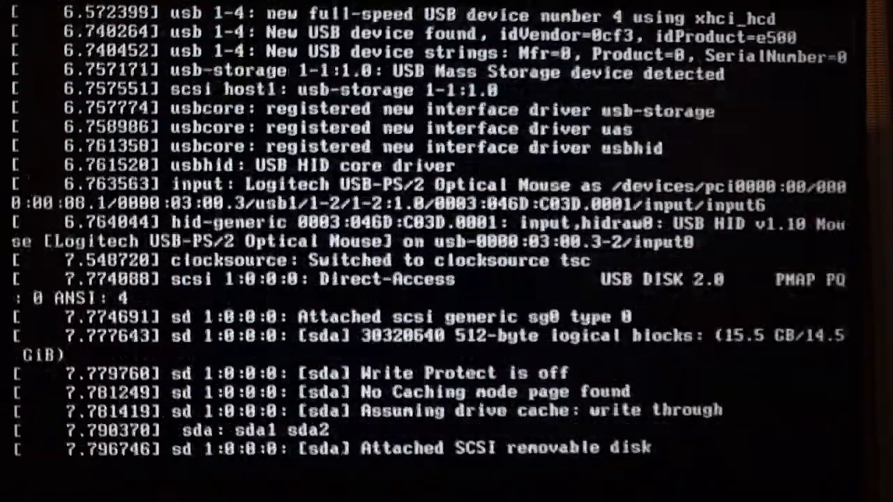
- Wait for the kernel boot messages to finish and the live Cinnamon desktop to load
scroll(down, 3)
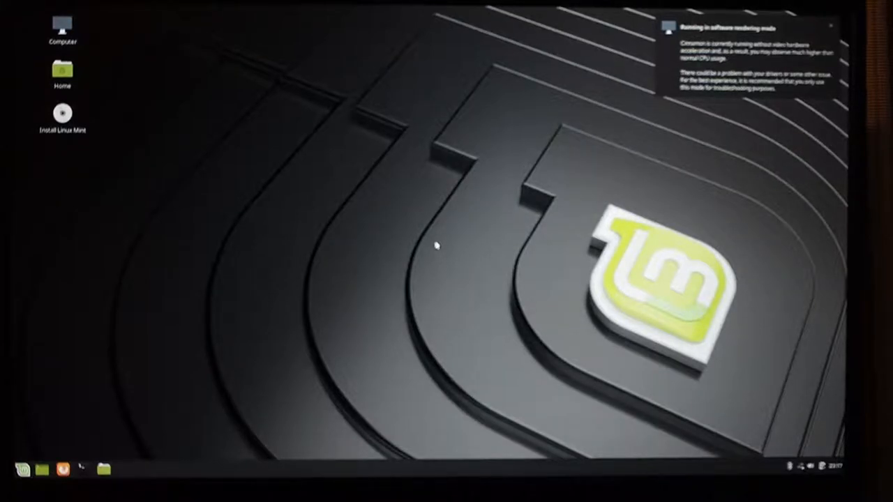
mouse_move(68, 443)
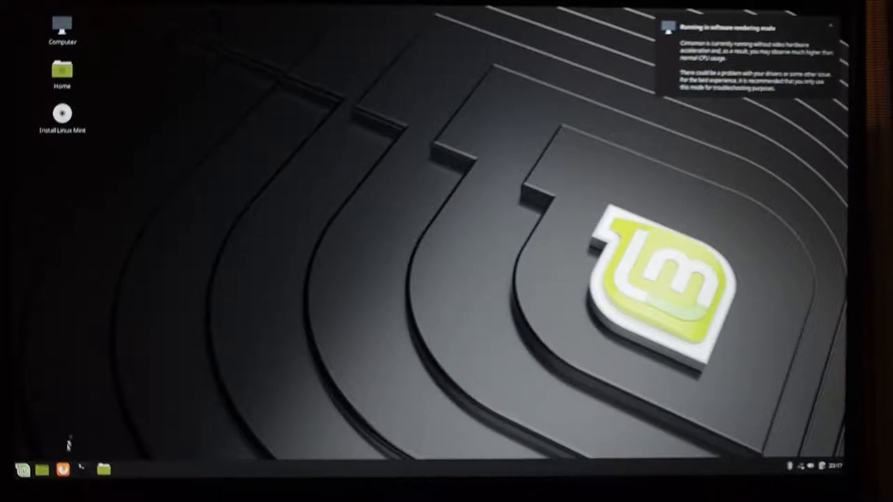
- Shut down the live session with the panel power button and confirm Shut Down
click(19, 469)
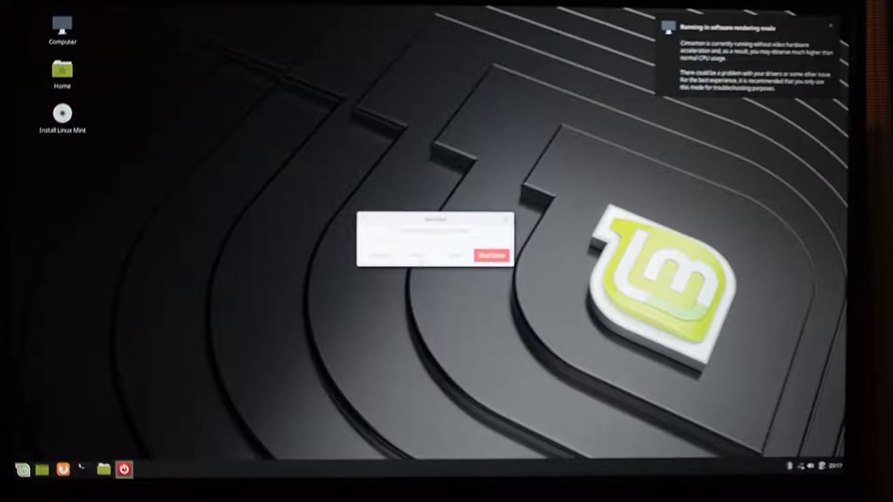
click(491, 254)
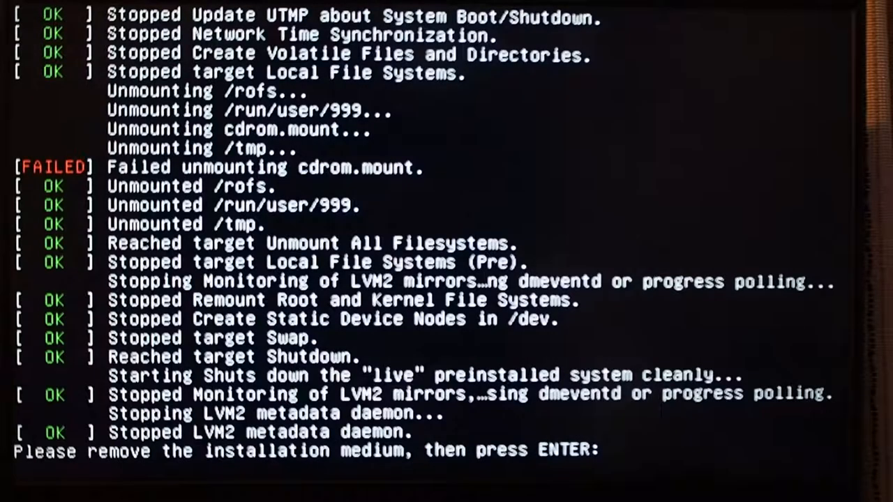
- Remove the USB installation medium and confirm to complete the shutdown
key(Return)
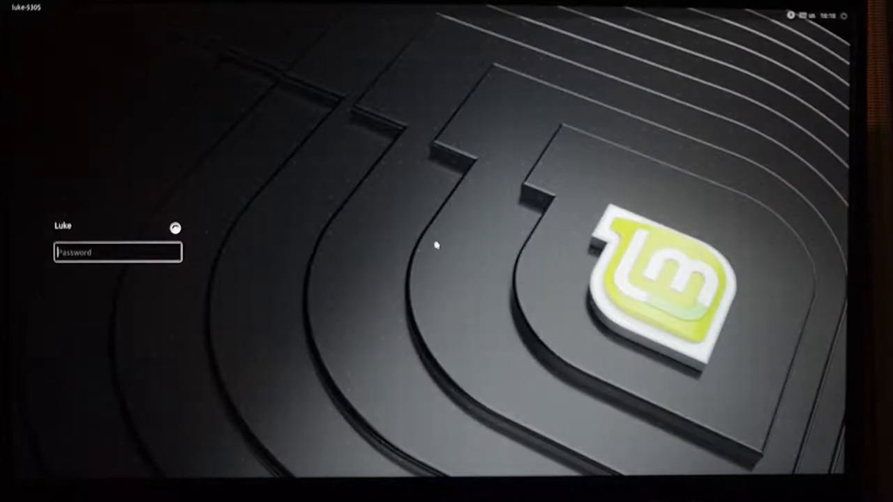
- Enter the password at the installed Linux Mint login screen
text(password)
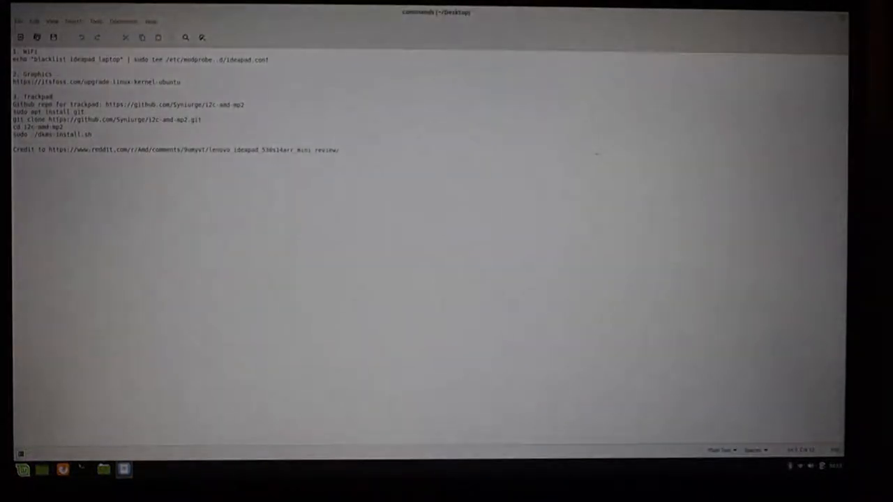
- Open the Desktop 'commands' file in Xed and select the word Graphics
click(51, 21)
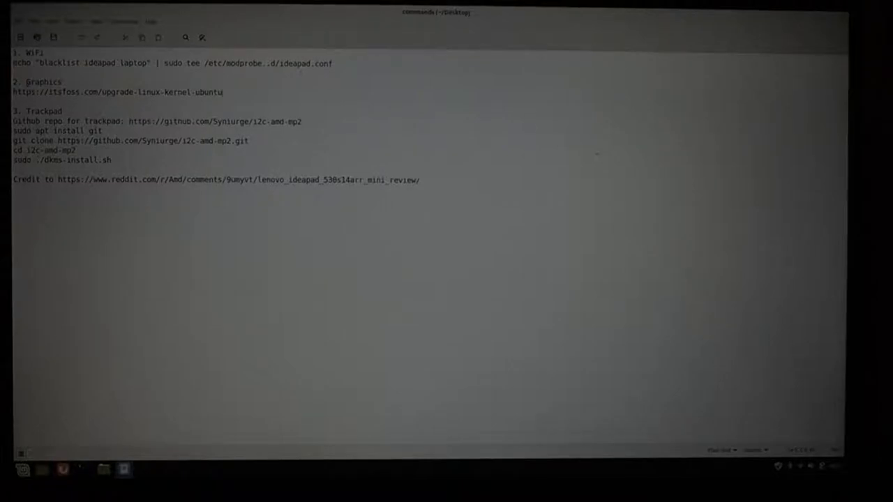
double_click(44, 82)
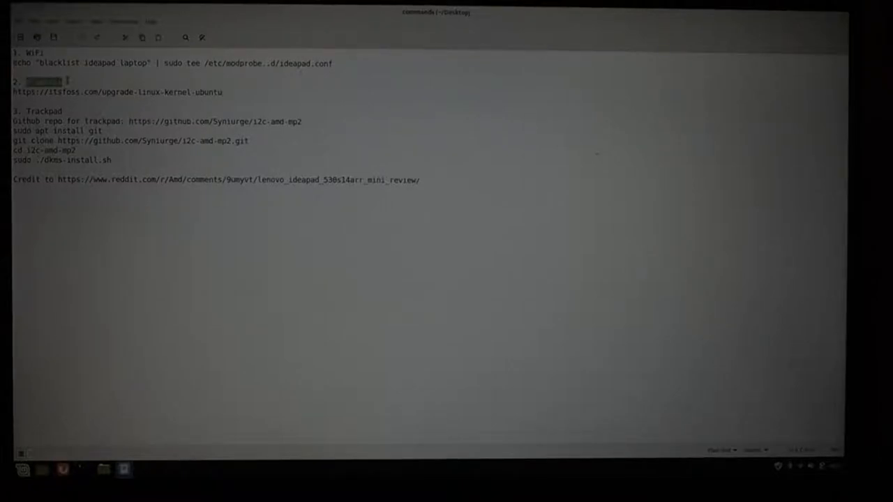